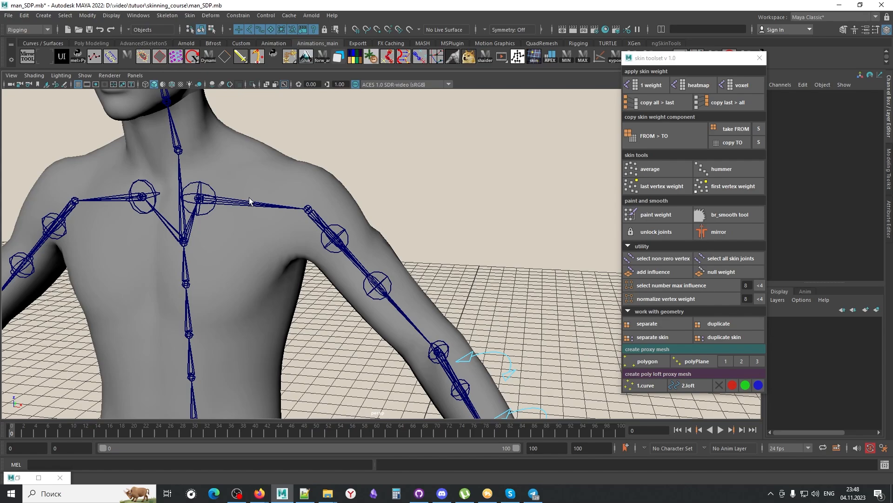
Show the lofted proxy skirt mesh wrapped around the legs in man_SDP_fin_dress.mb.
click(199, 197)
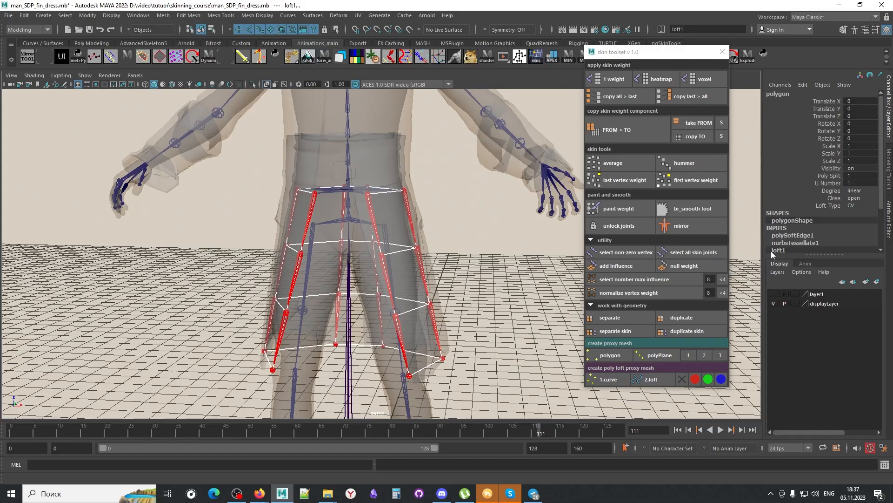
Open hair_berd.mb, showing the bearded head beside its facial control board.
click(614, 78)
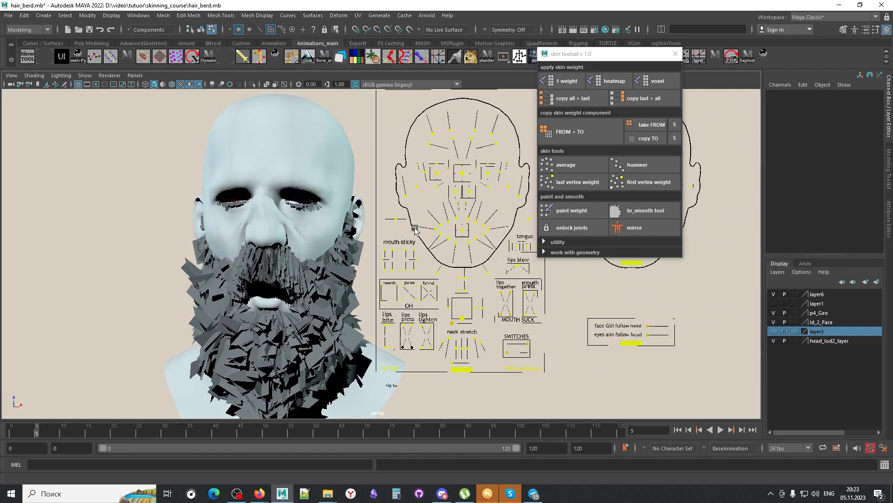
Select CTRL_C_mouth on the facial board so its move manipulator appears.
click(461, 232)
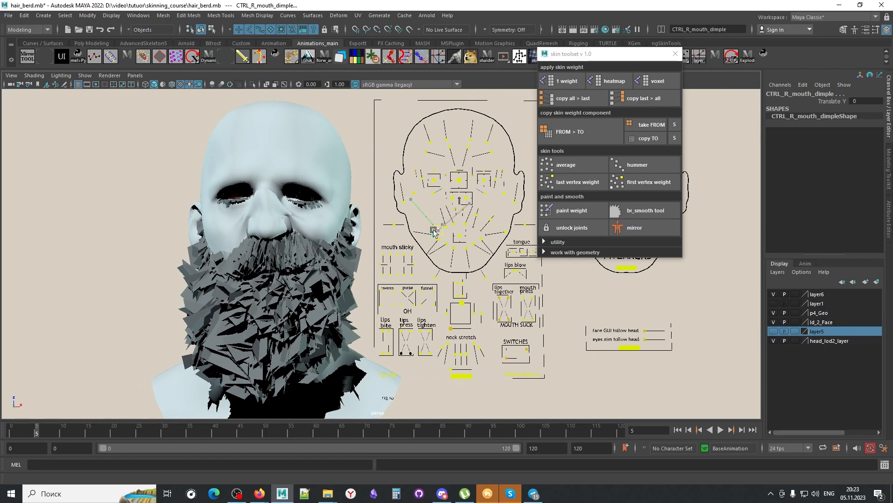
click(459, 238)
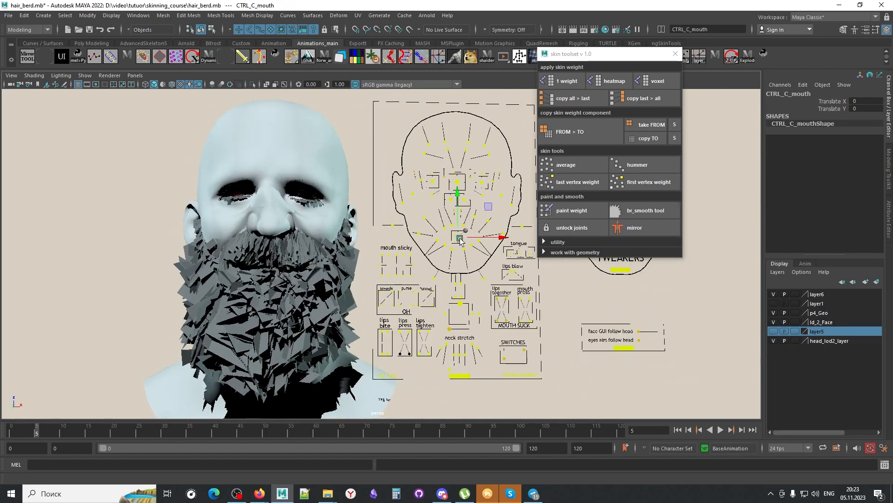